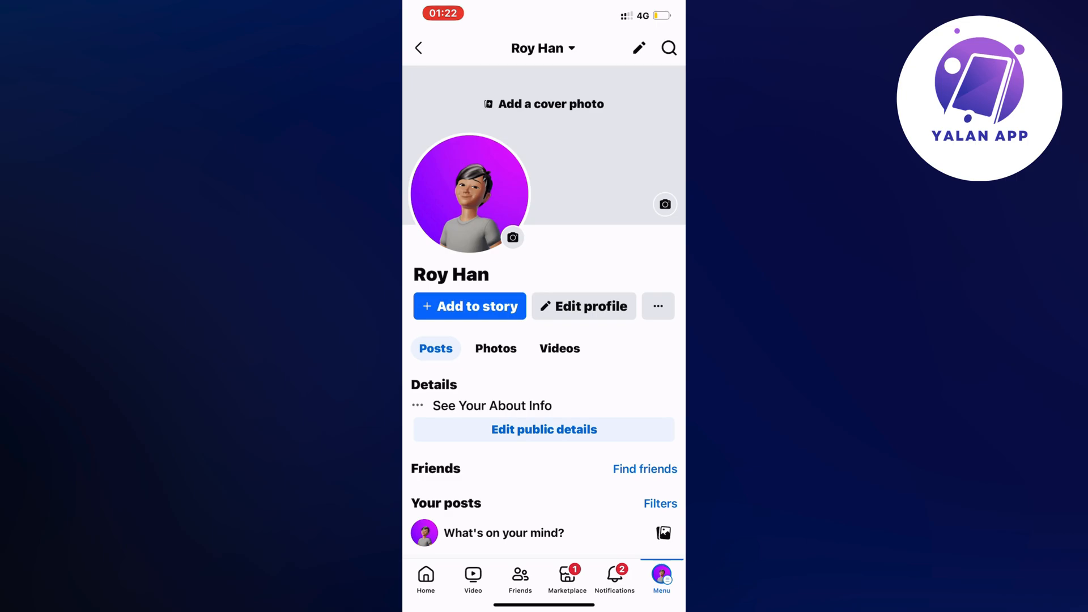
# Leave the profile page for Facebook's main menu of shortcuts and settings
pyautogui.click(660, 577)
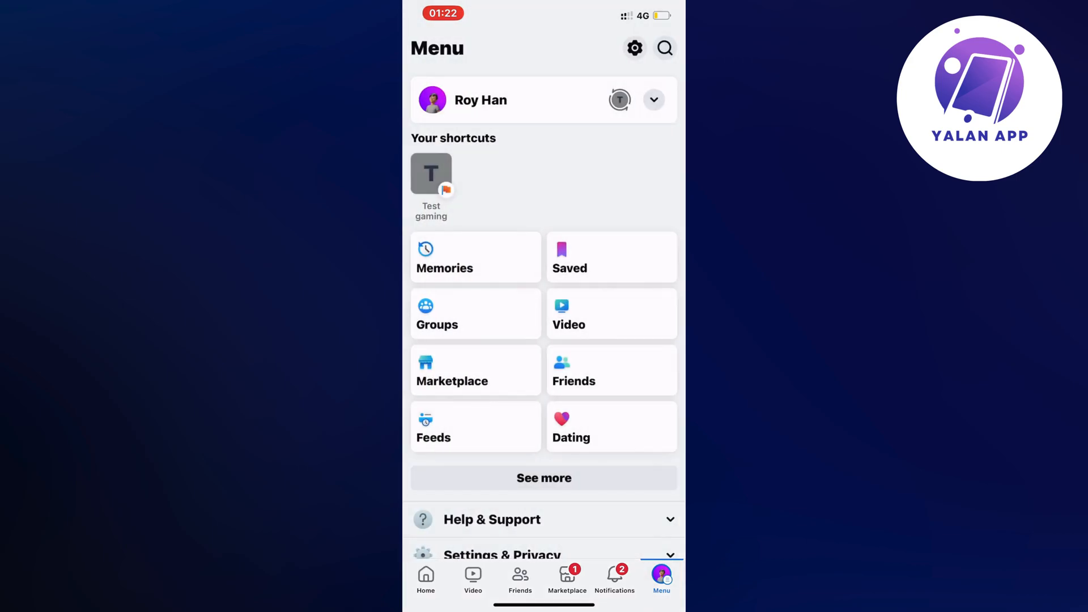
# Begin a technical problem report from Help & Support with complete logs included, for the Marketplace feature
pyautogui.scroll(-3)
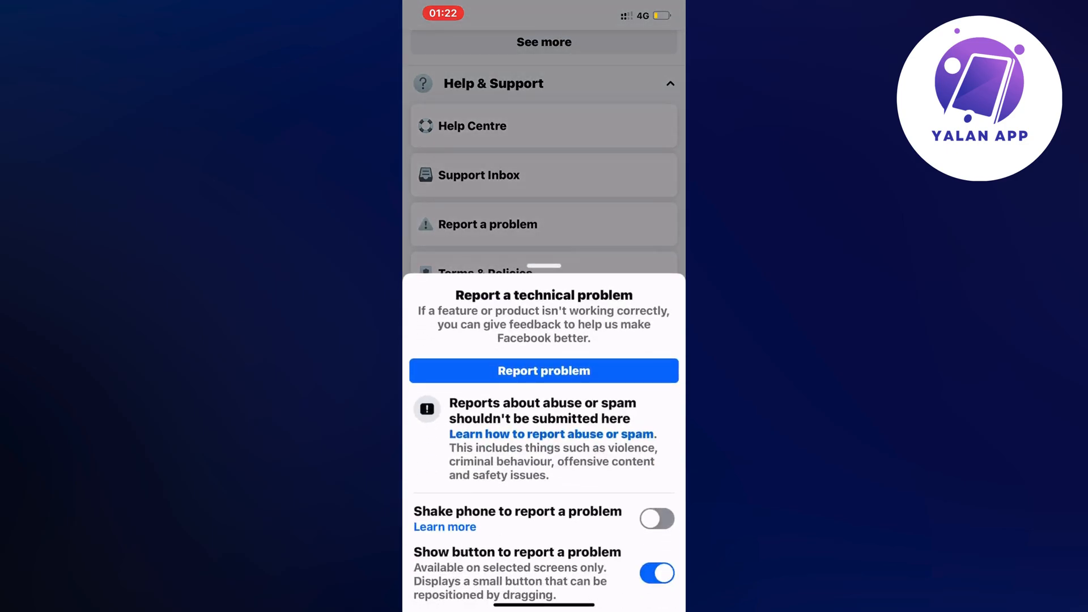
pyautogui.click(543, 369)
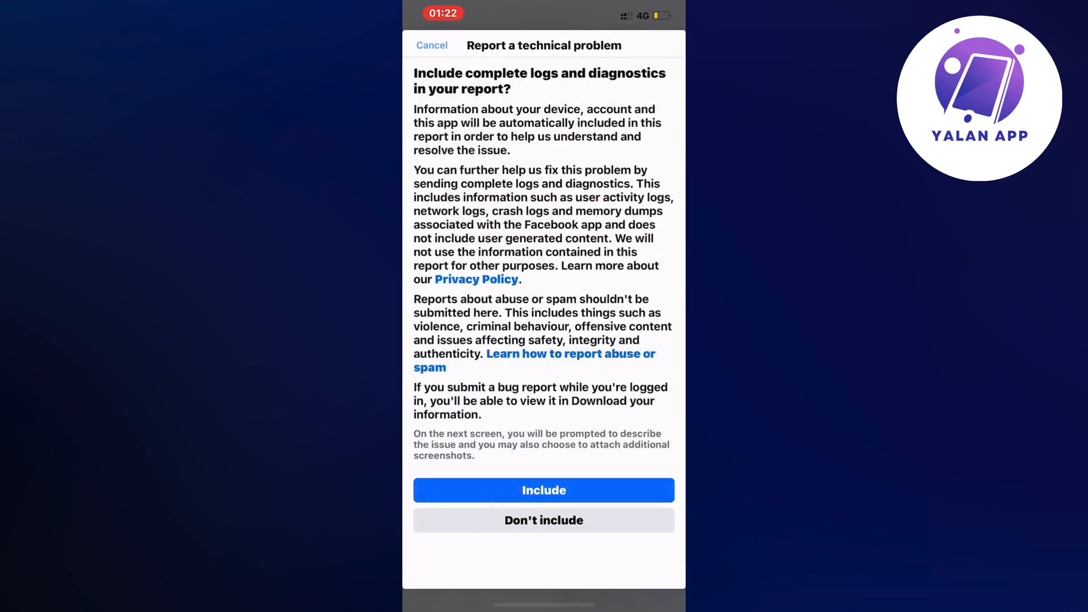
pyautogui.click(542, 490)
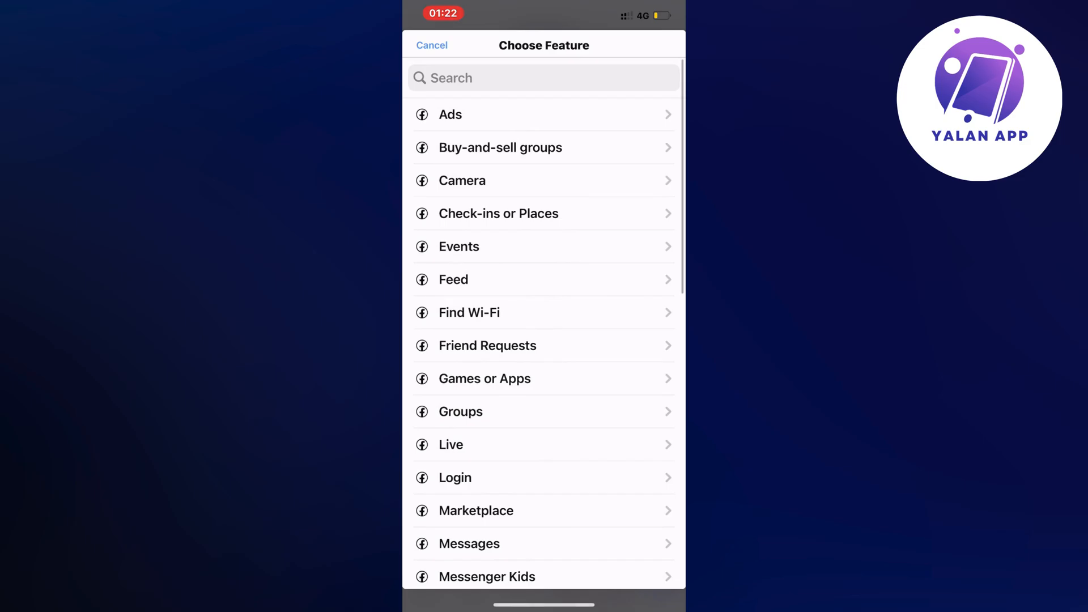
pyautogui.scroll(-3)
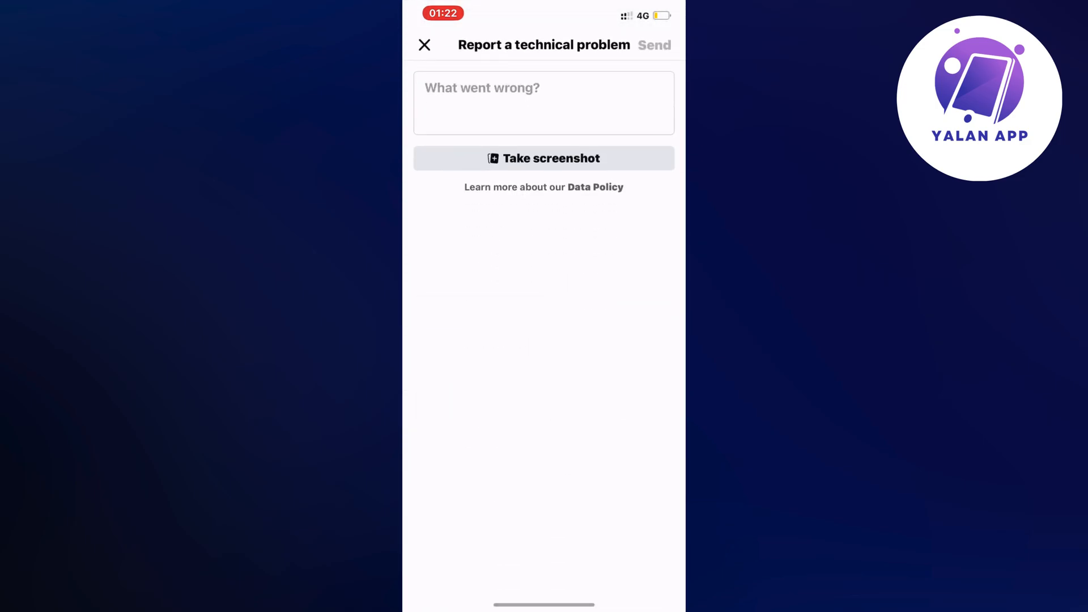
# Describe not seeing newly listed items on Marketplace and needing them fixed in the 'What went wrong?' box
pyautogui.click(543, 103)
pyautogui.write('I am having issues e')
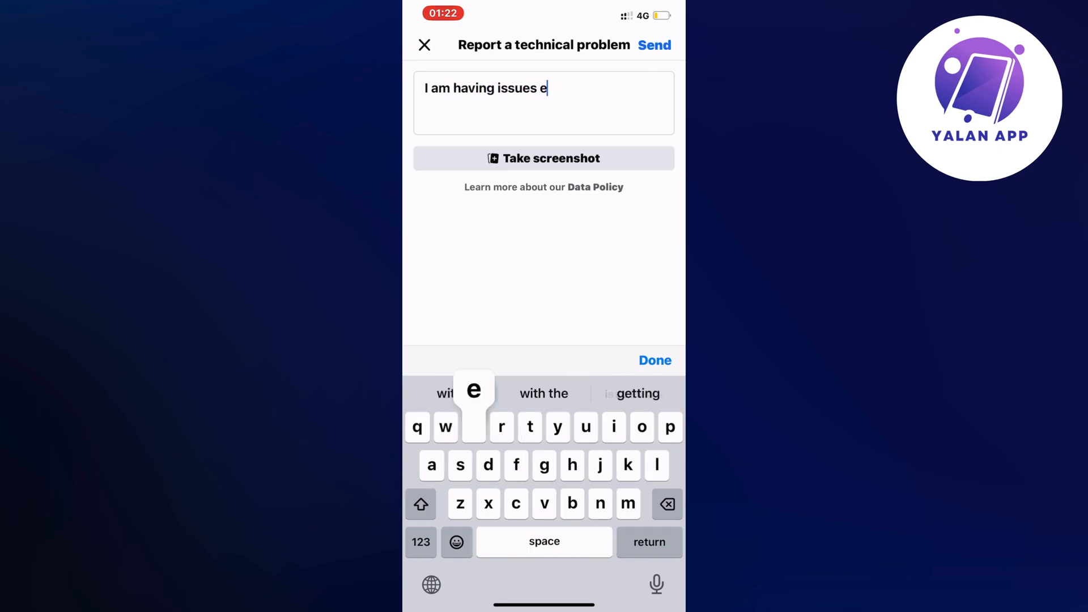
pyautogui.write('with not seeing')
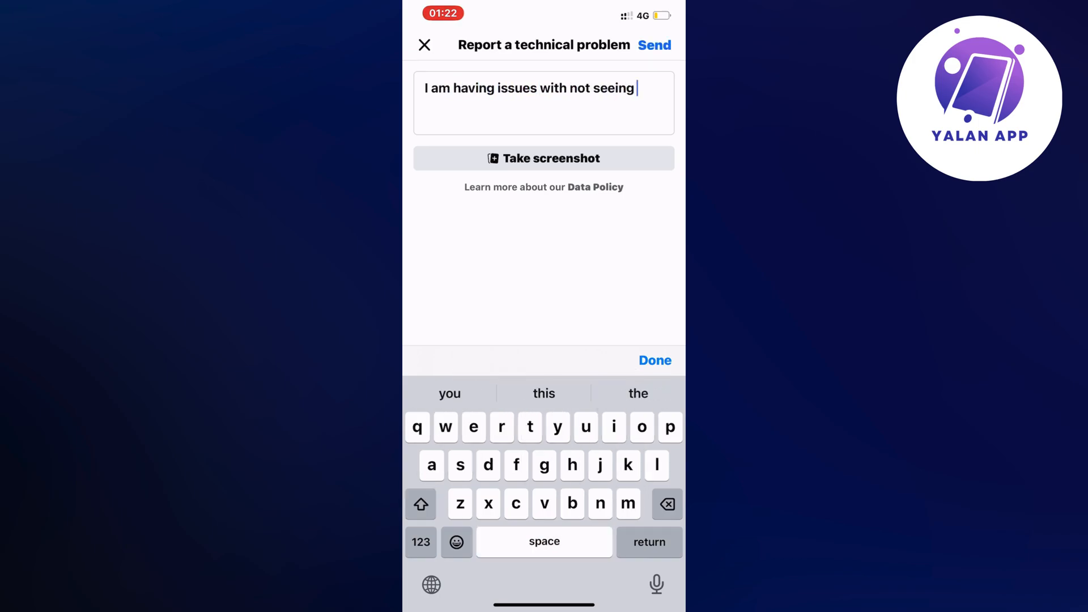
pyautogui.write('newly')
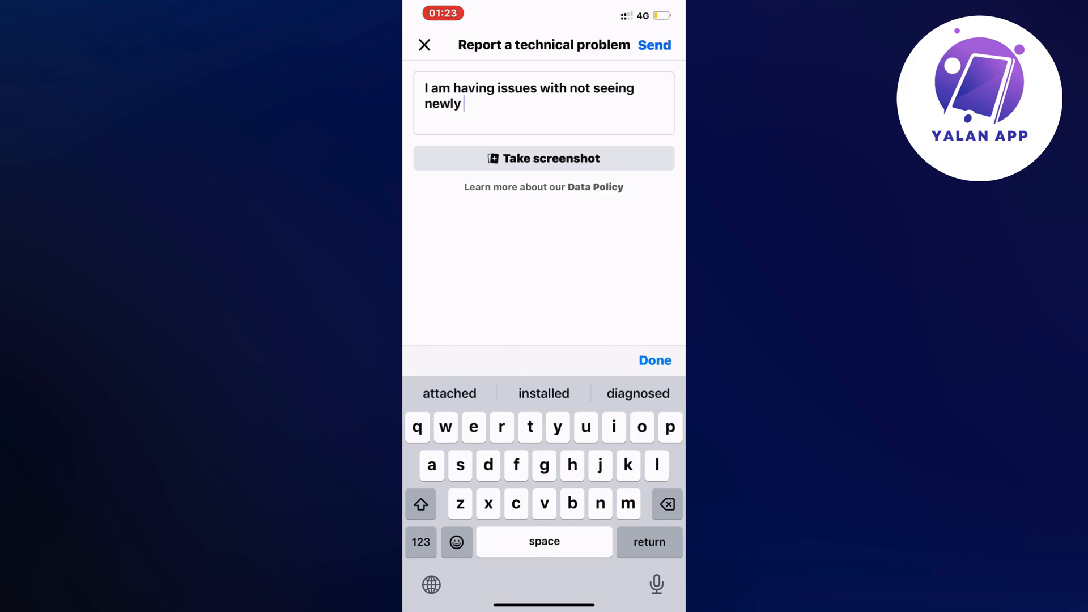
pyautogui.write('listed on my Facebook am')
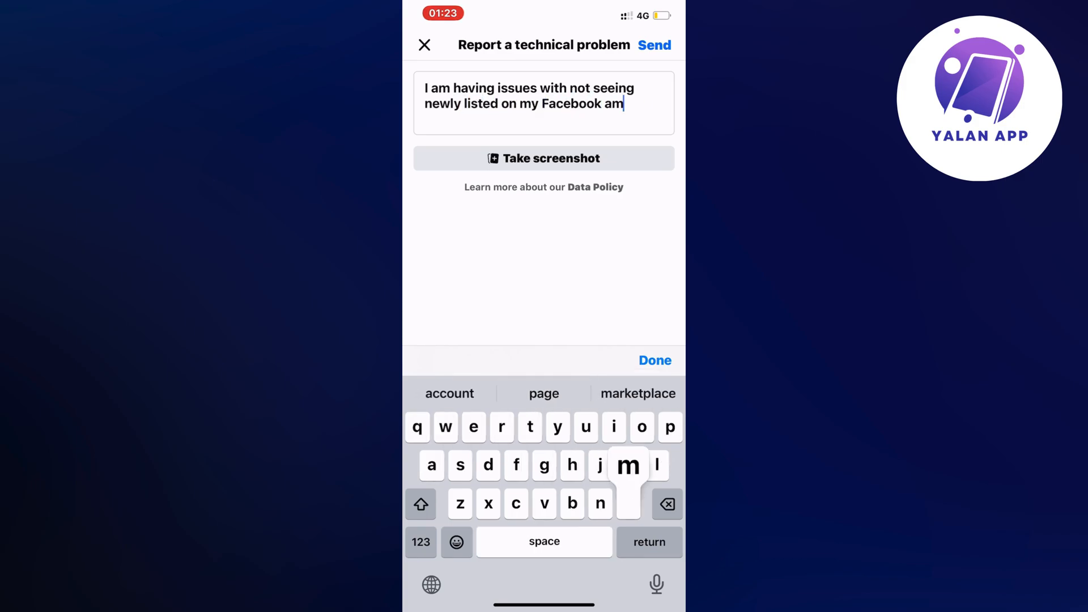
pyautogui.click(637, 393)
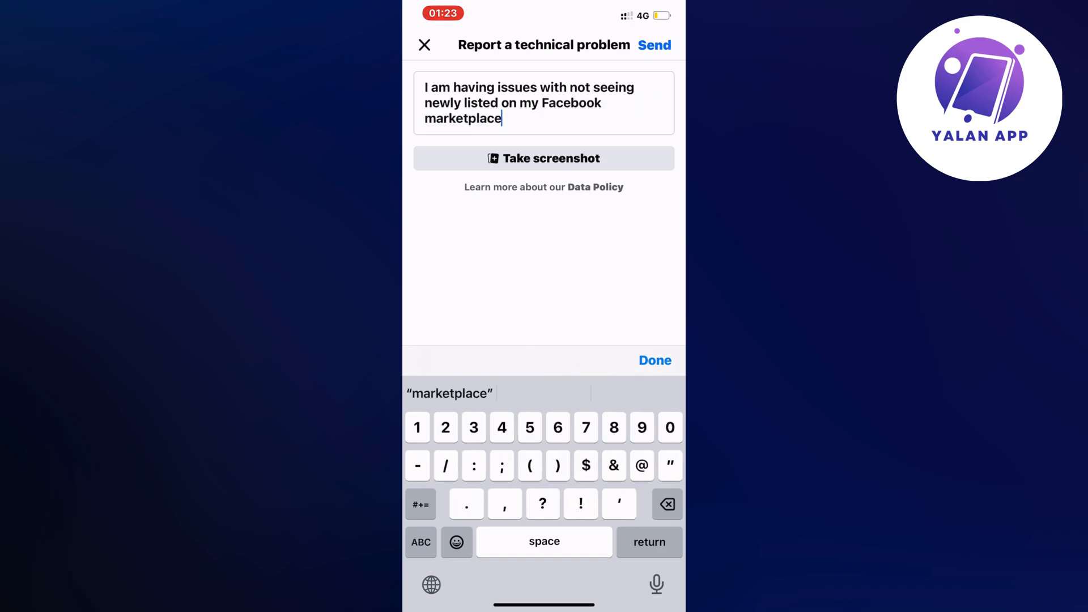
pyautogui.write(', I need thos')
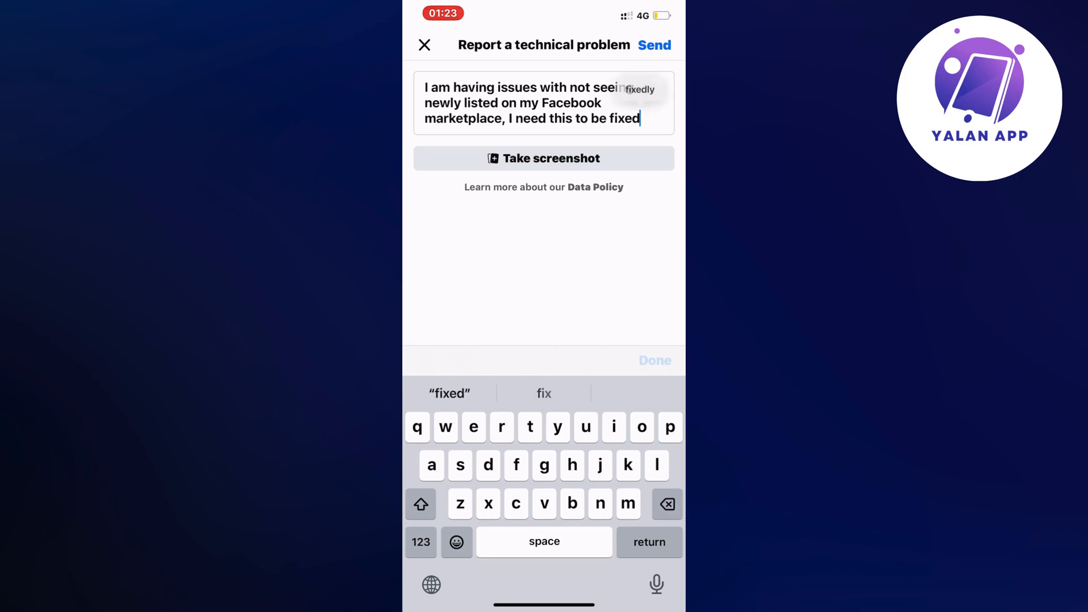
pyautogui.click(654, 360)
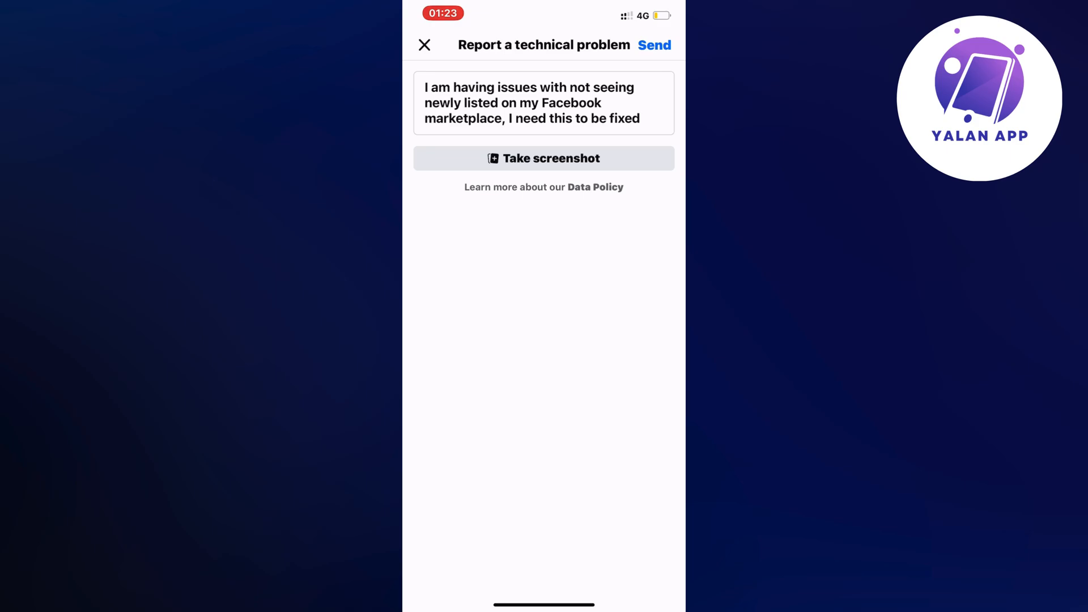
# Send the Marketplace problem report and move to the App Library search
pyautogui.click(654, 46)
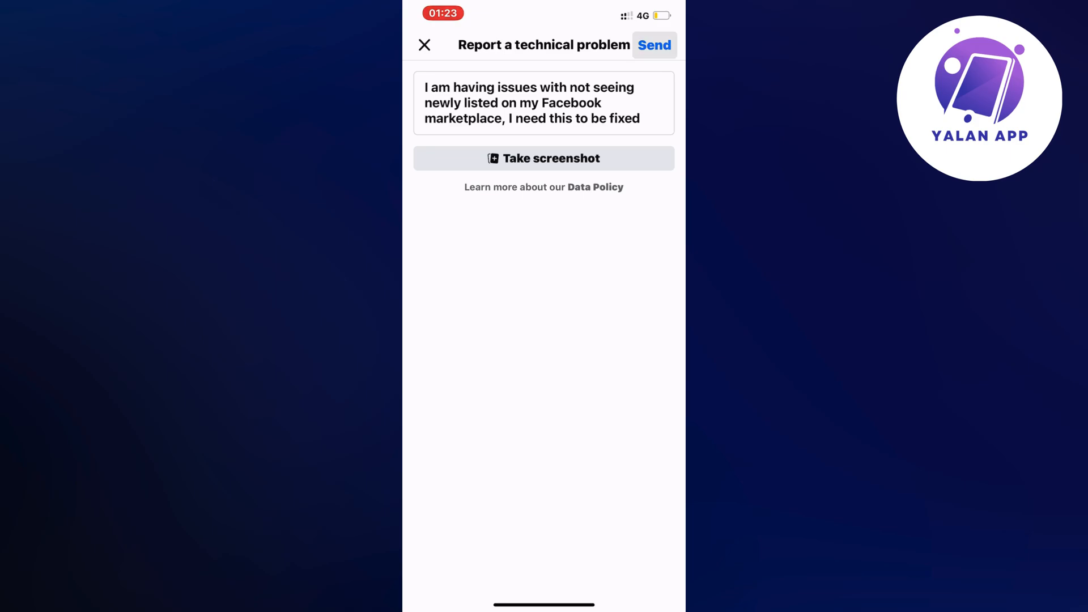
pyautogui.click(424, 46)
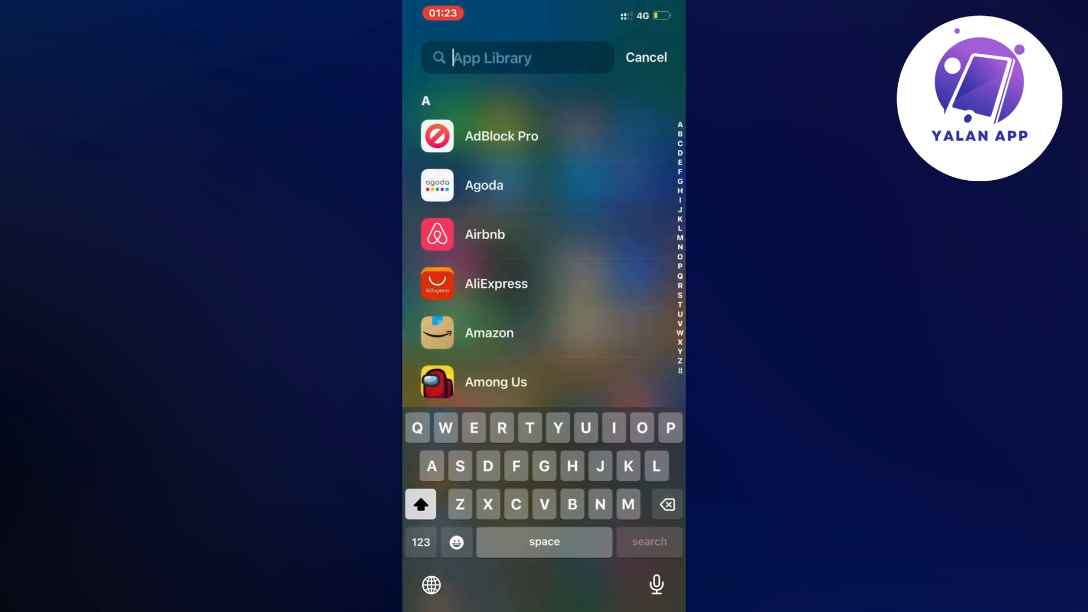
# Search 'facebook' in the App Library and start the Facebook update from its App Store page
pyautogui.write('facebook')
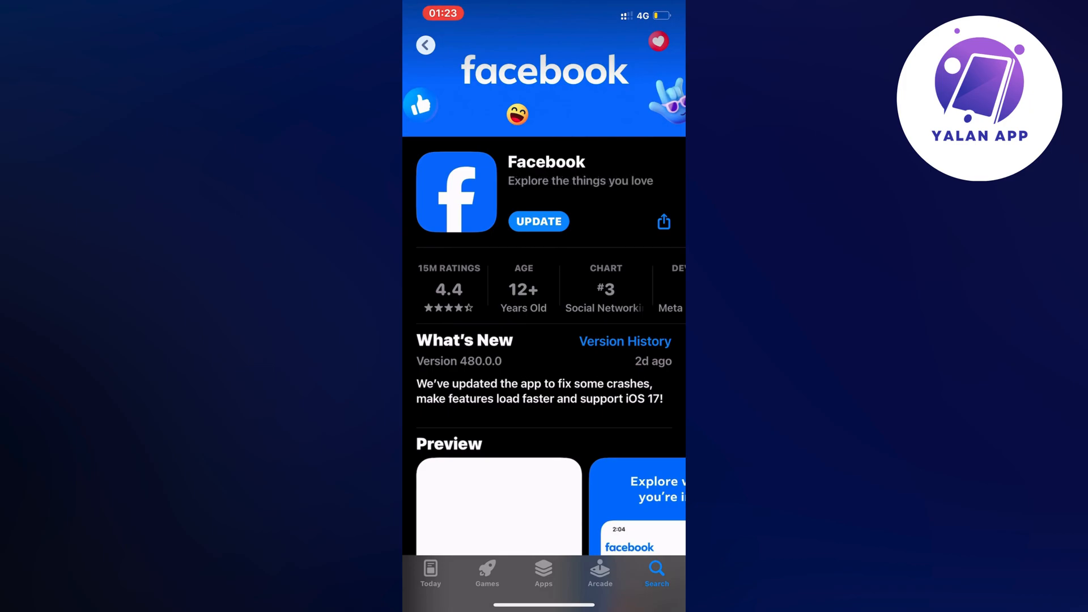
pyautogui.click(538, 221)
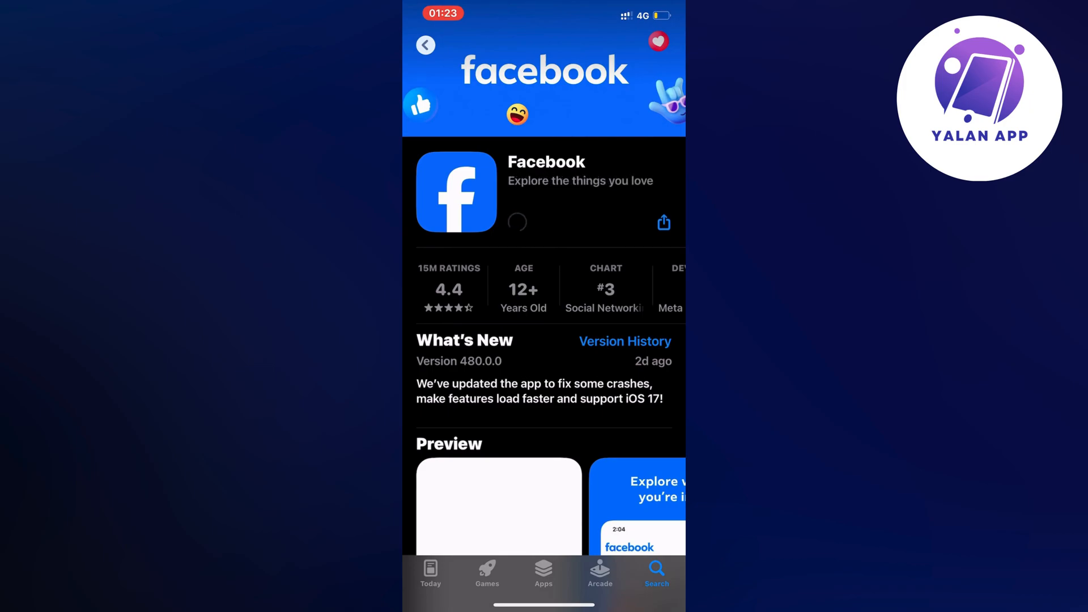